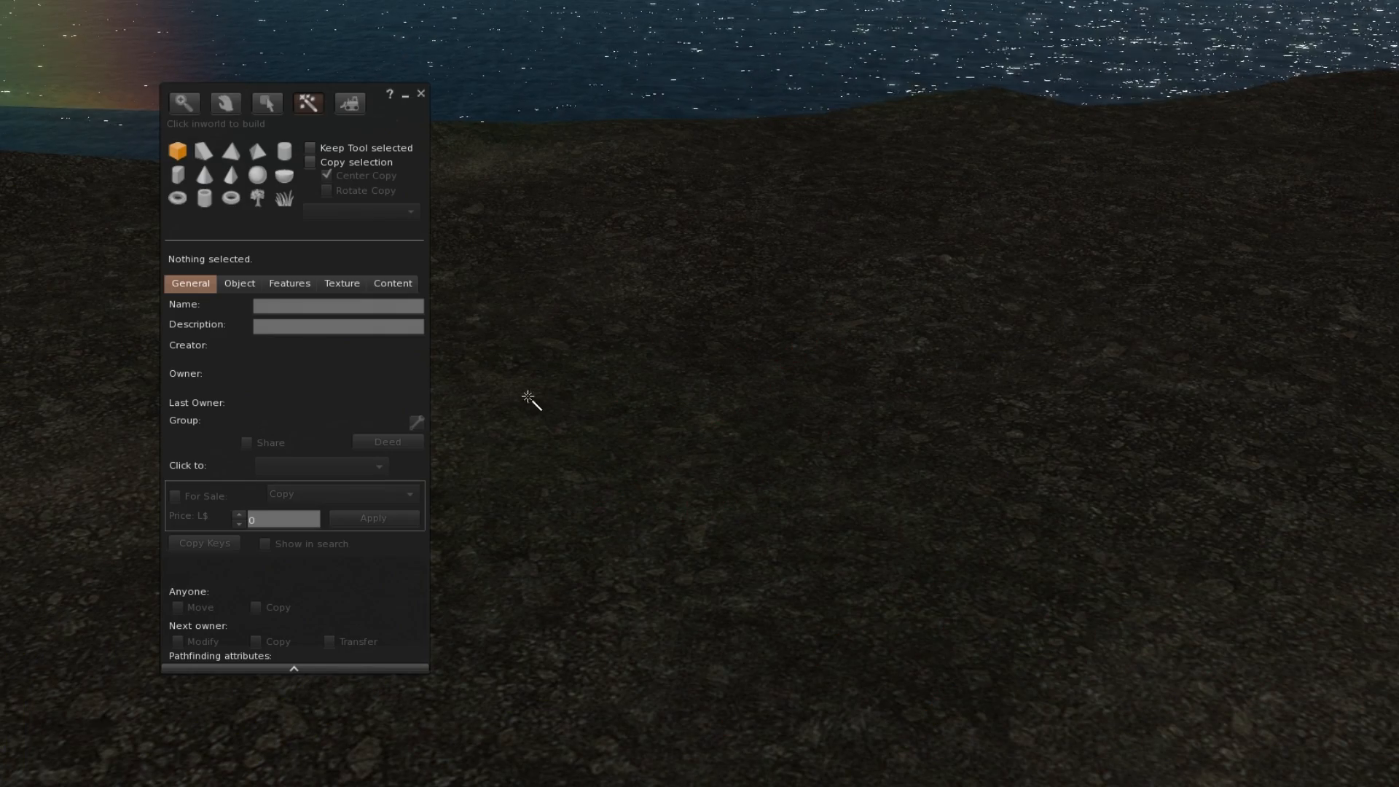
Toggle building mode to rez a pale blue cube on the rocky shoreline terrain.
key(ctrl+b)
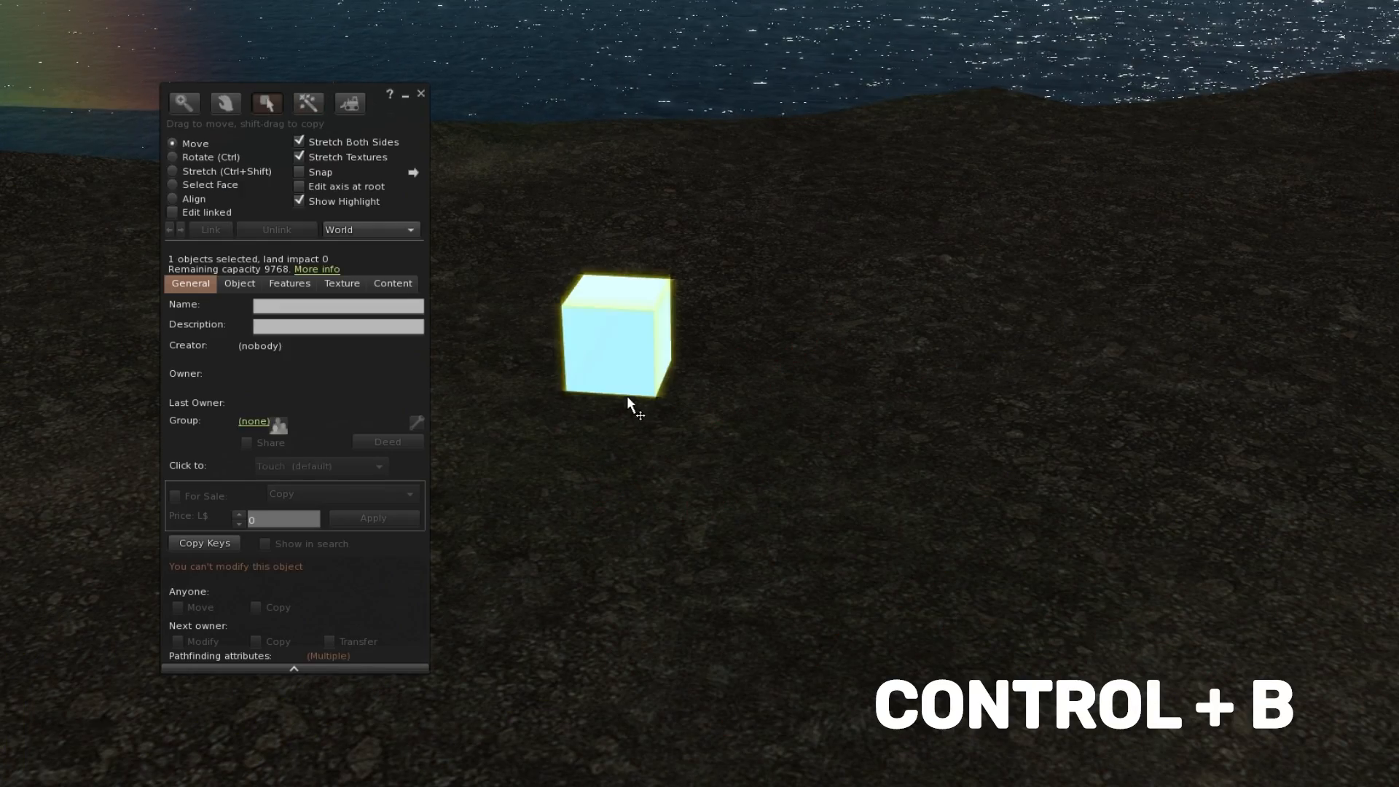
key(ctrl+b)
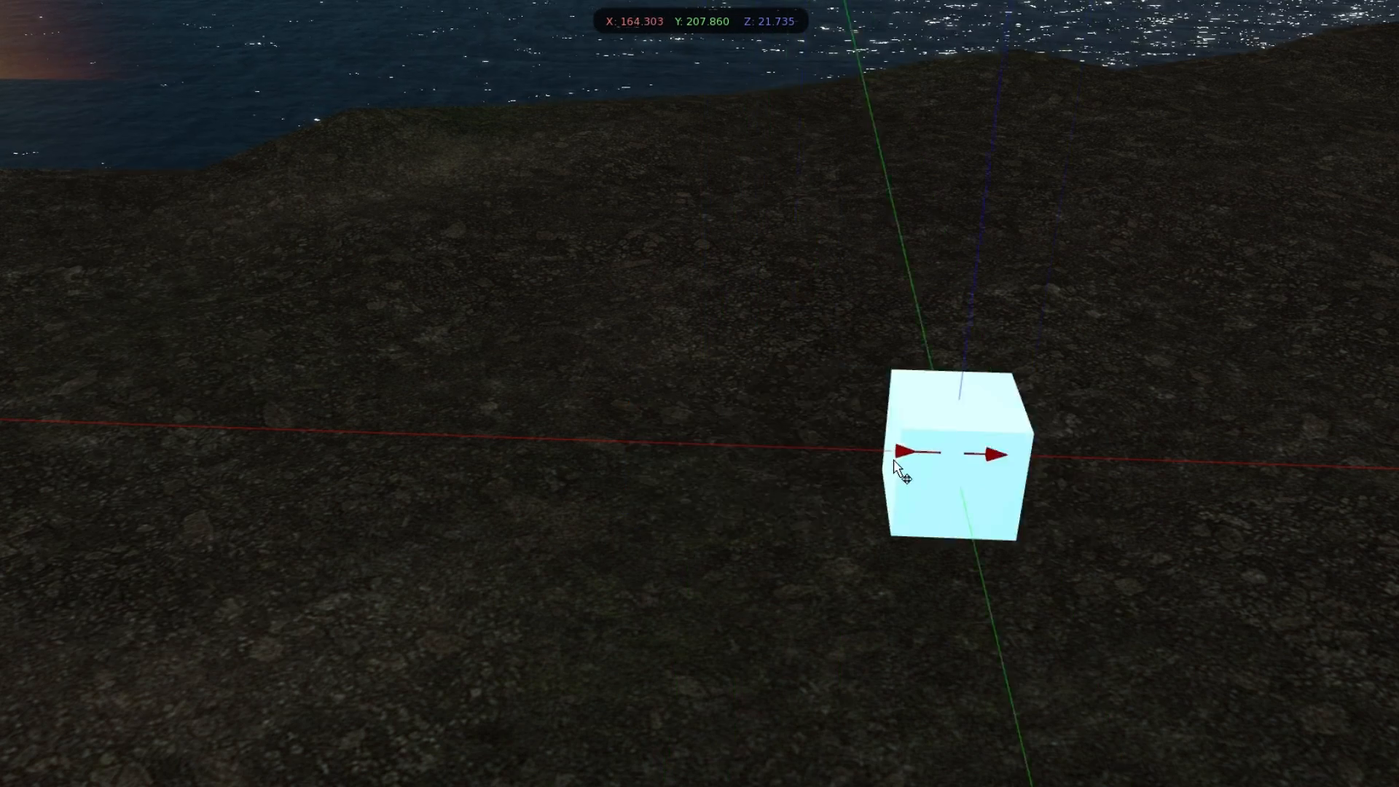
Tick Snap in the build floater for the selected cube 'Object'.
click(955, 455)
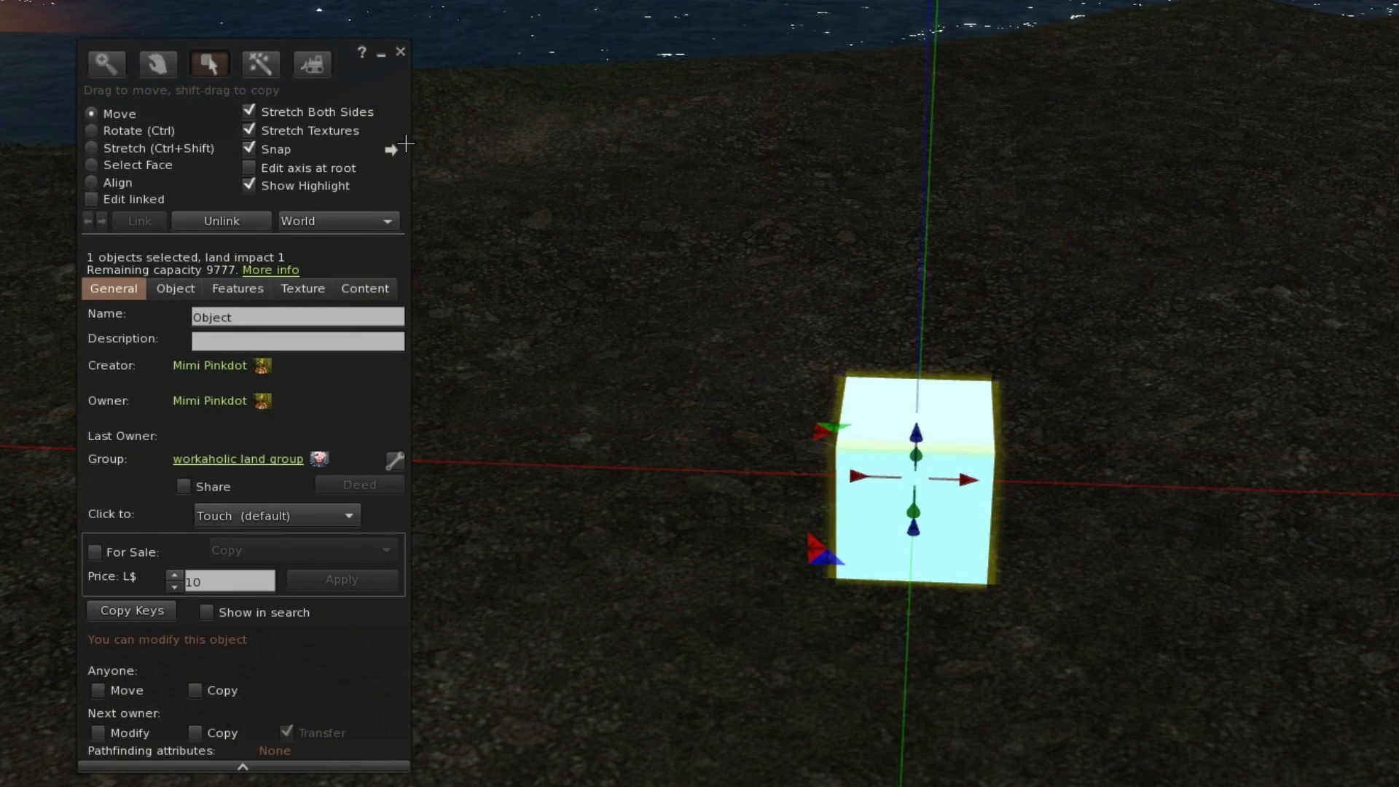
Open Grid Options showing 1 m units and 12 m extents.
click(392, 149)
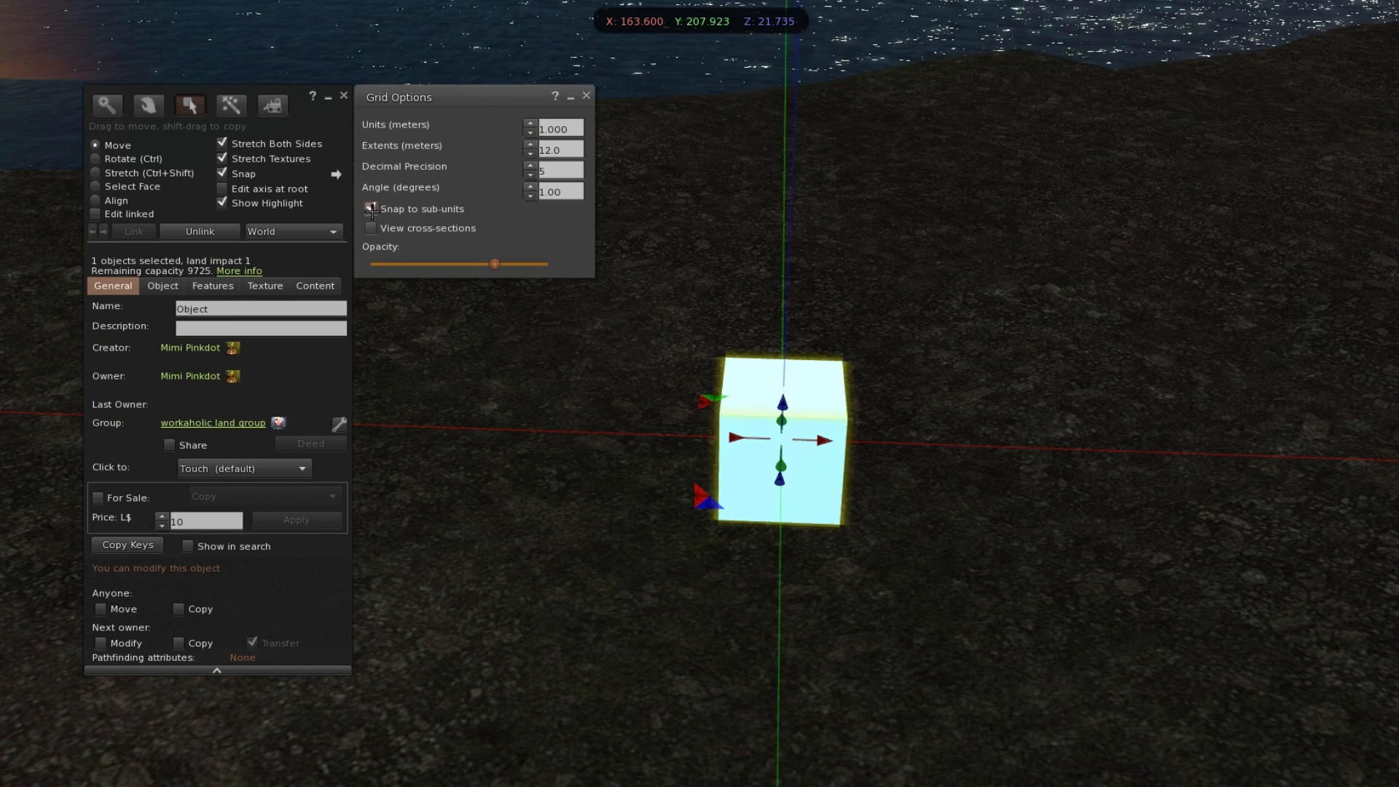
Turn off snap to sub-units, use 0.5 m grid units, and snap the cube to the grid.
click(372, 207)
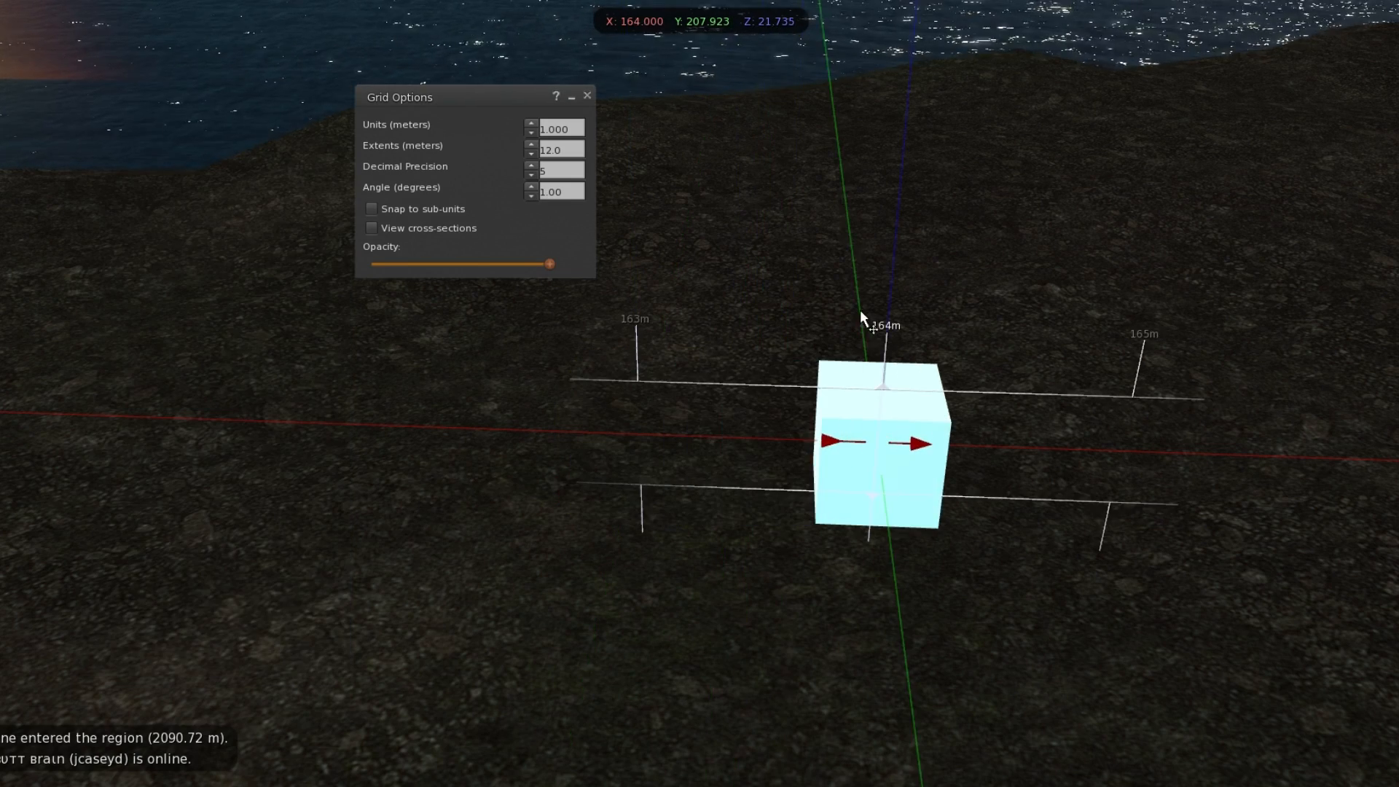
click(875, 444)
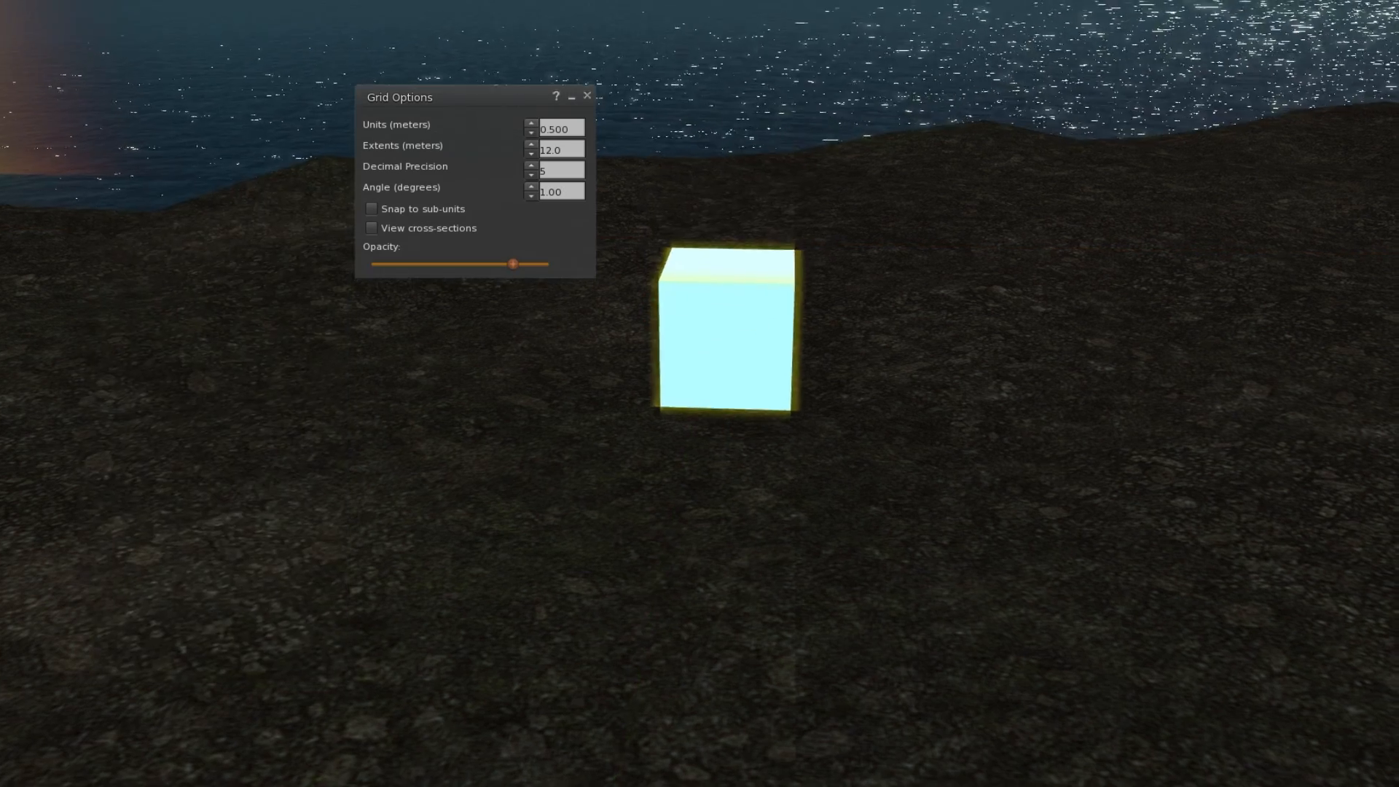
Select the cube and shift-drag snapped copies into an evenly spaced row.
click(726, 334)
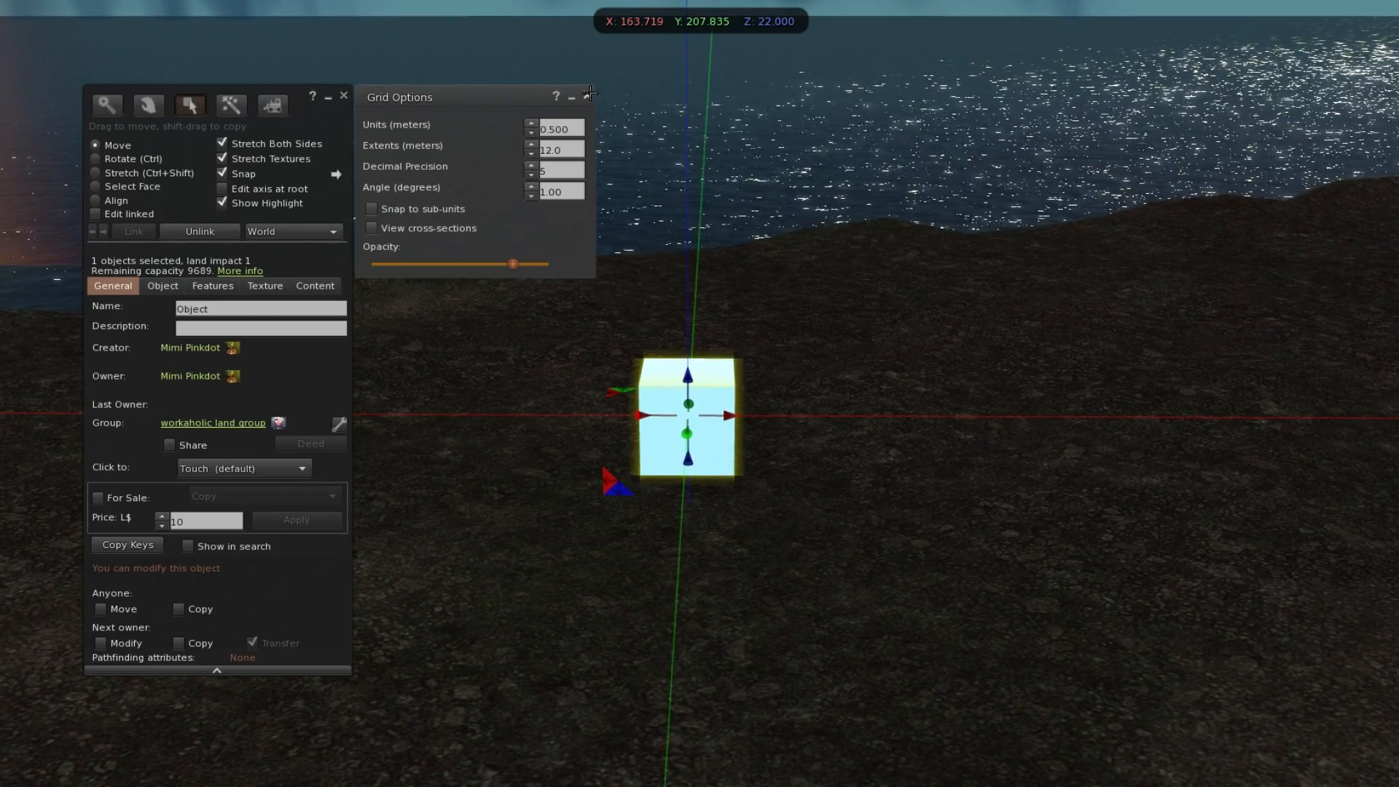
click(589, 94)
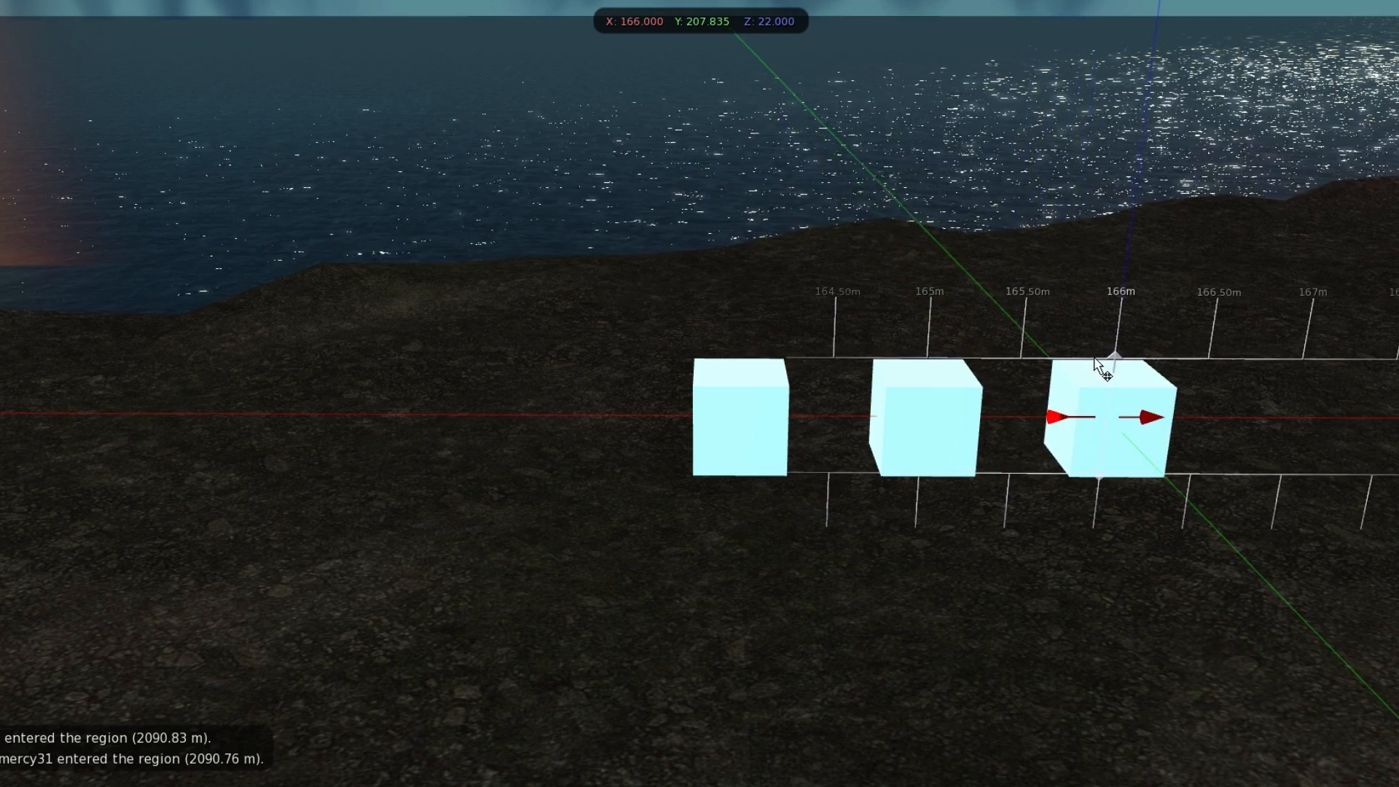
click(1106, 419)
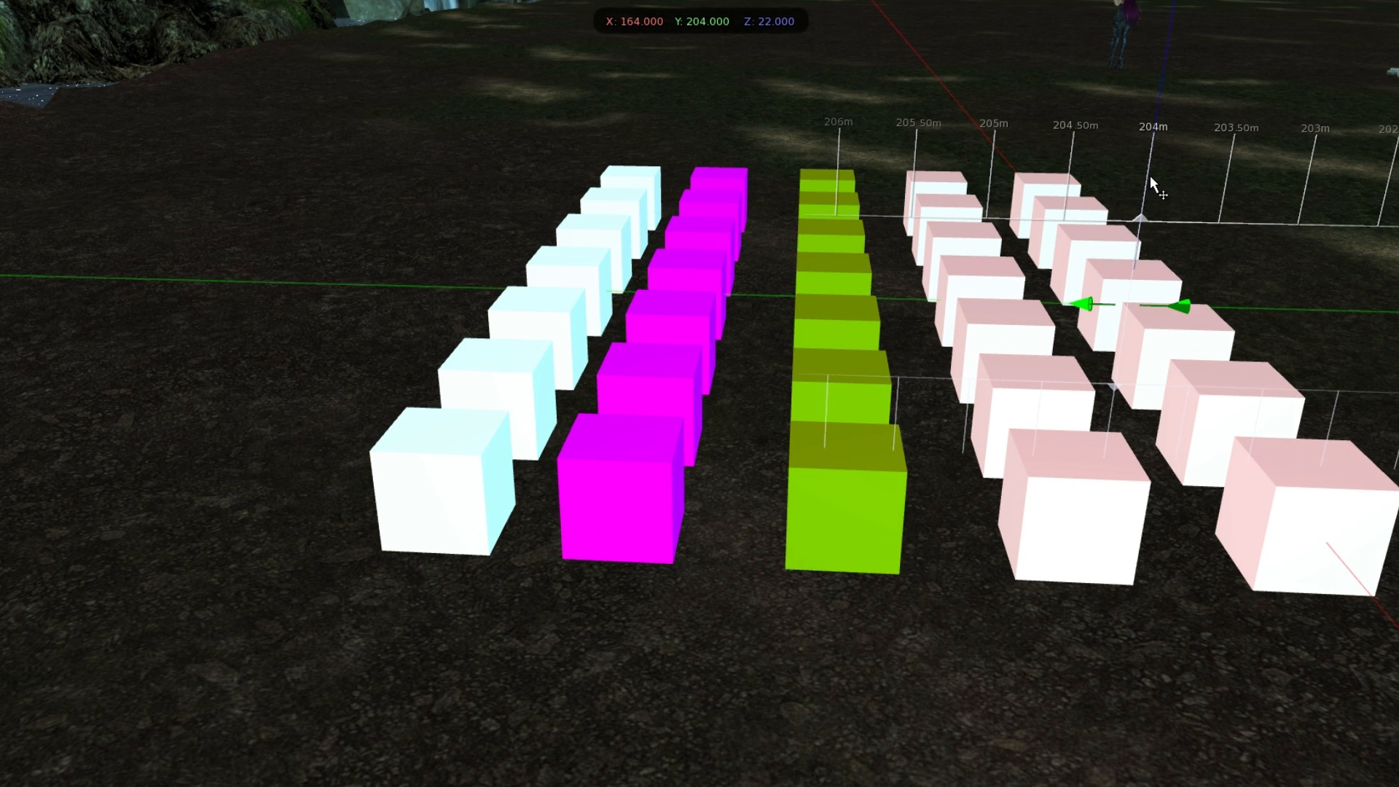
Open the colour picker for the right-hand row and choose light pink.
click(29, 341)
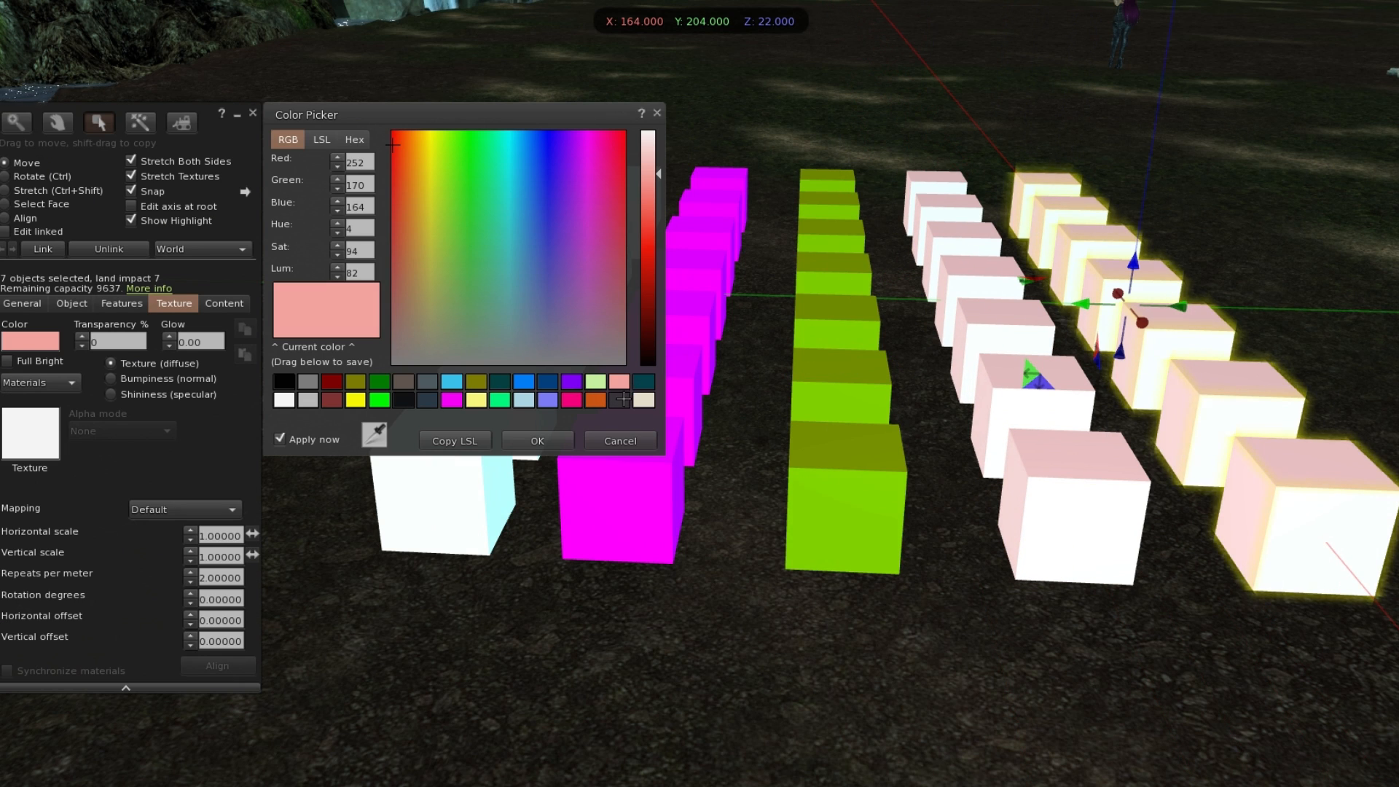